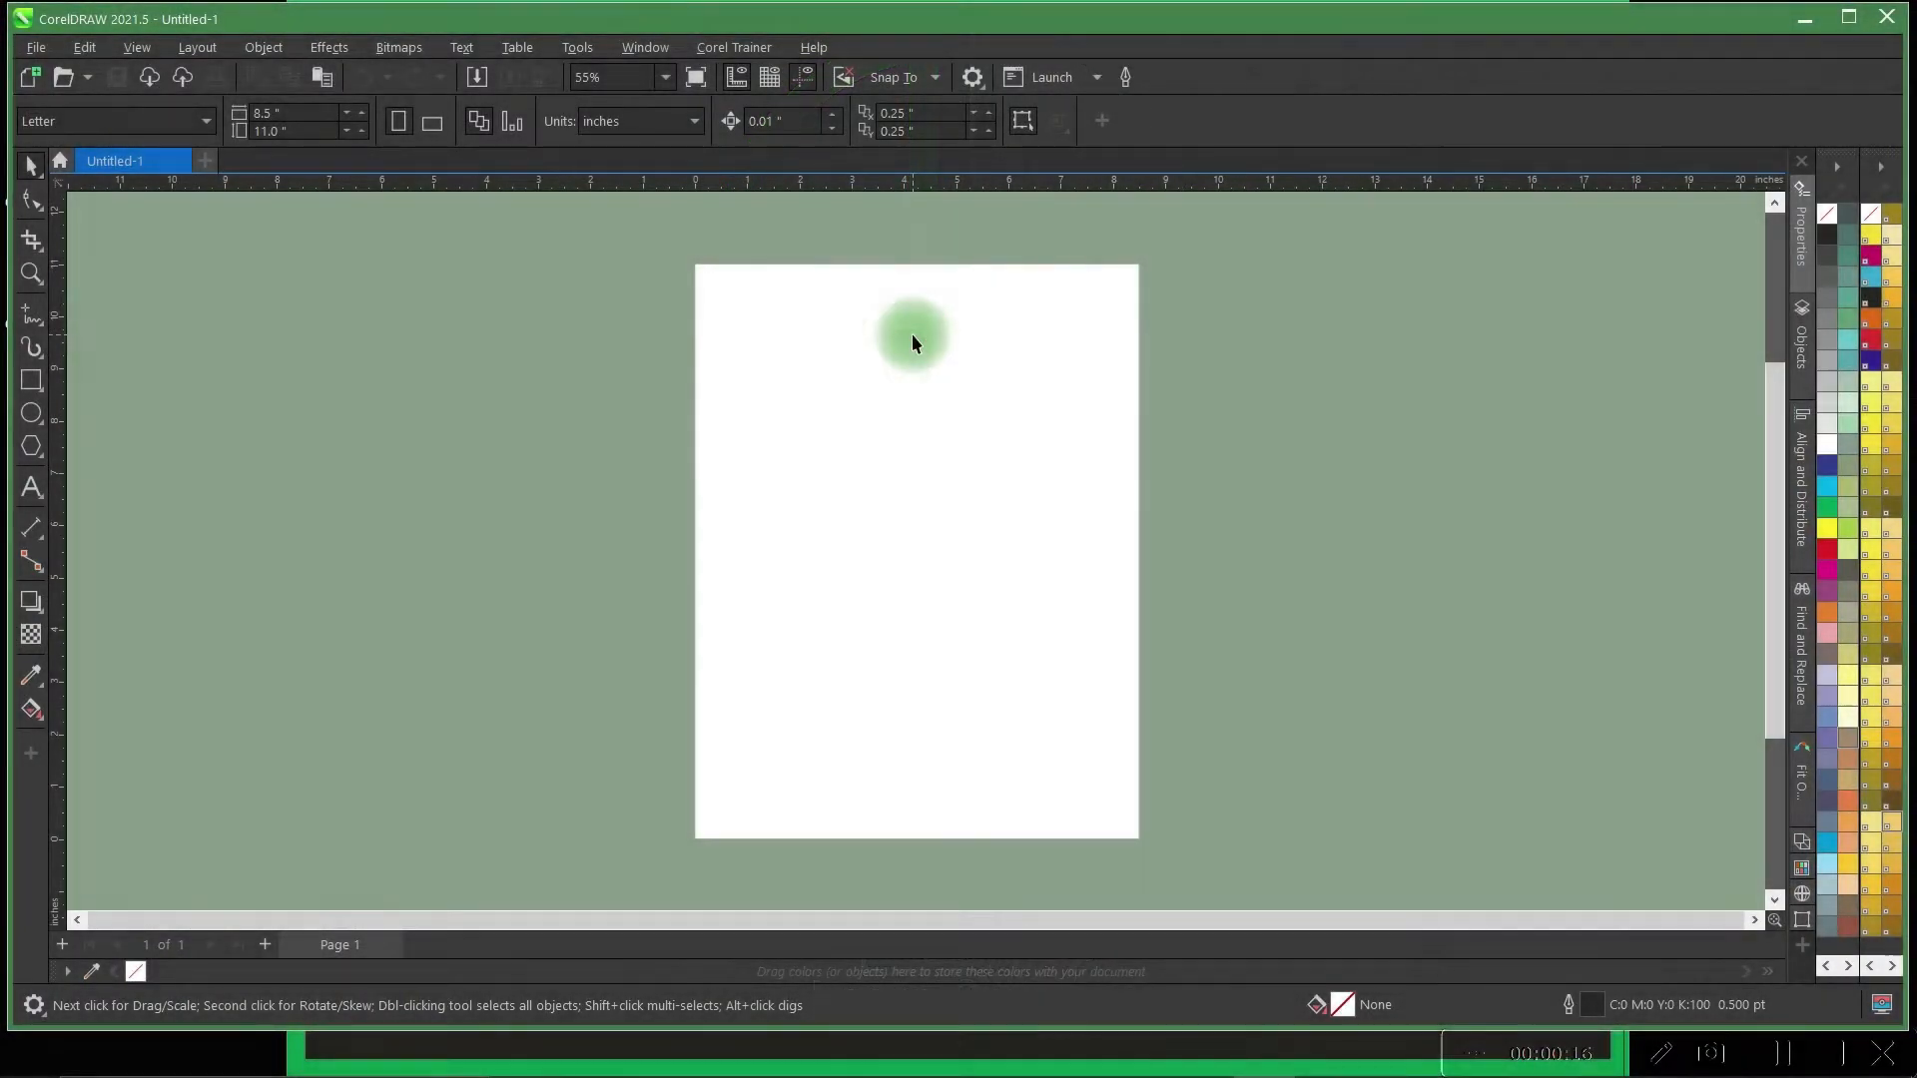
Step: Open the Corel Trainer menu to list its training, search and support items
{"action": "left_click", "coordinate": [734, 46]}
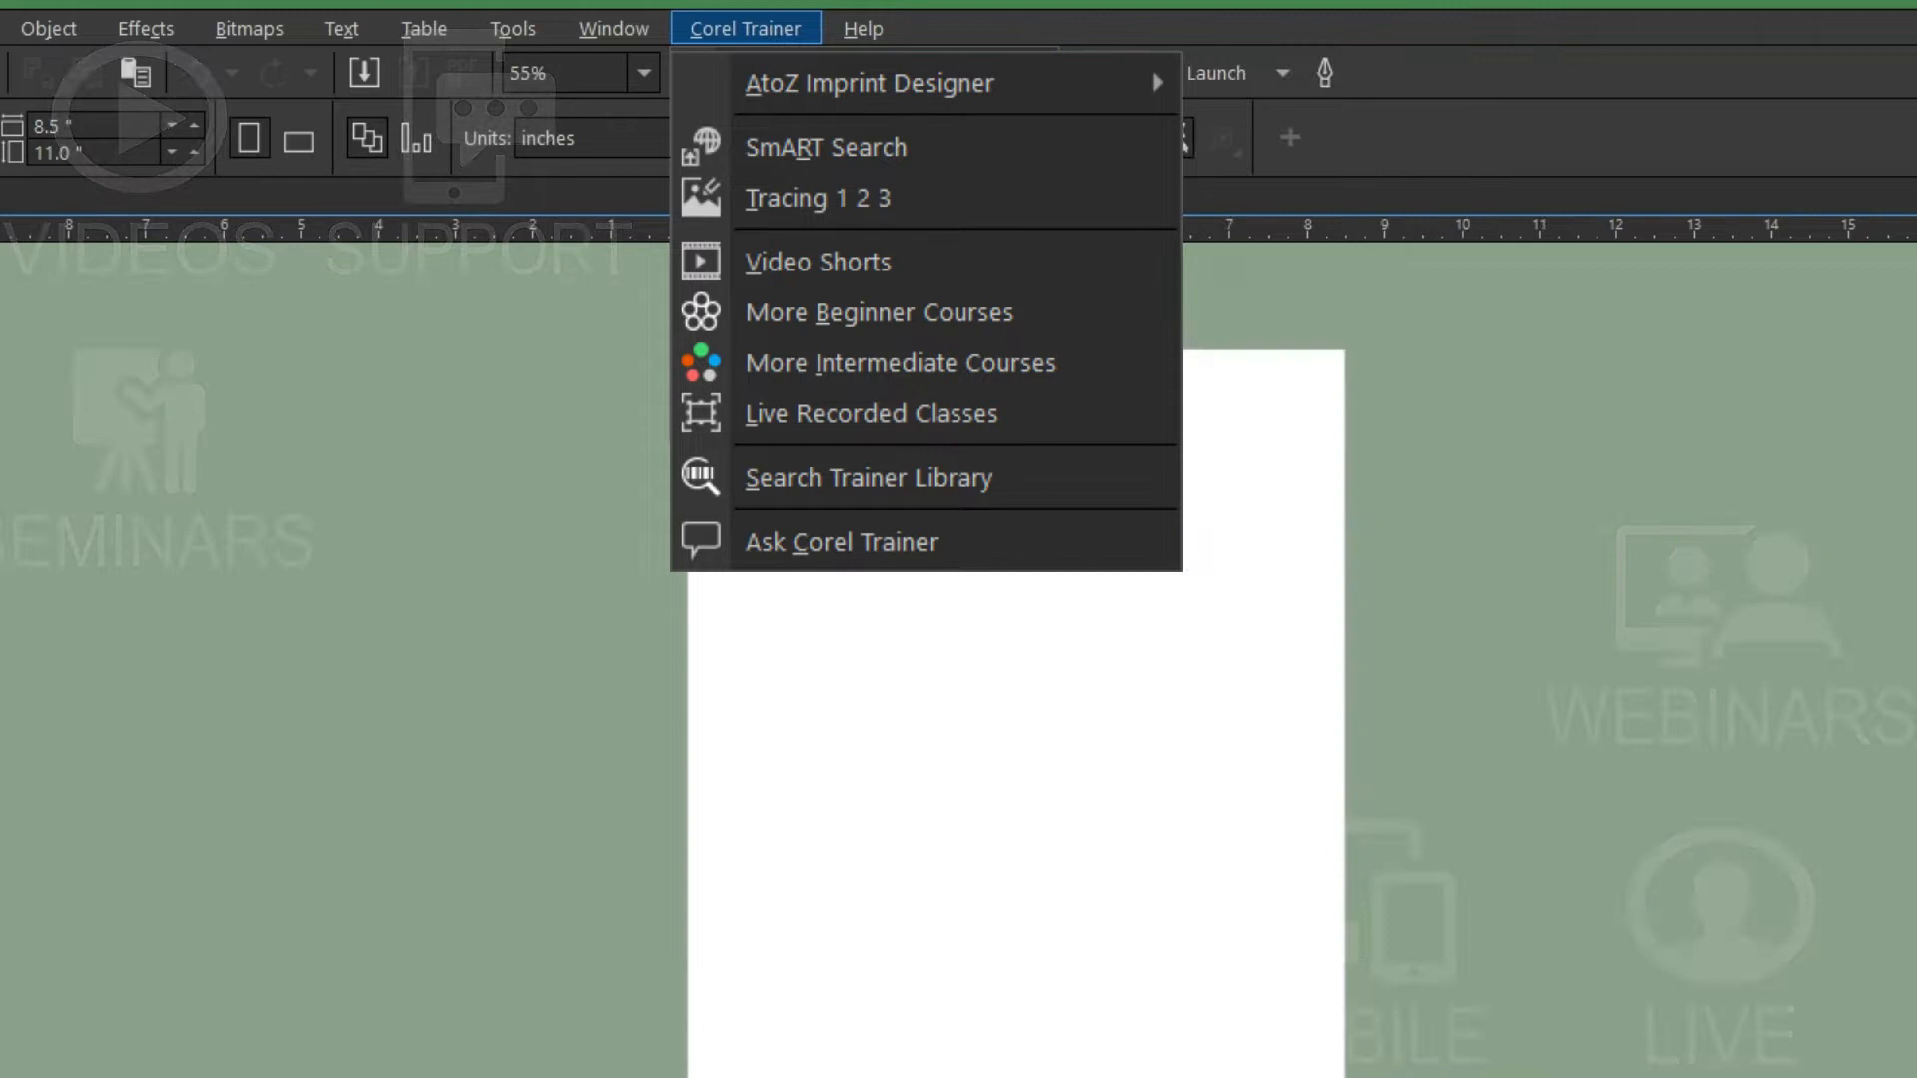
Step: Open the Video Shorts index of tool classes and scroll down through it
{"action": "left_click", "coordinate": [817, 261]}
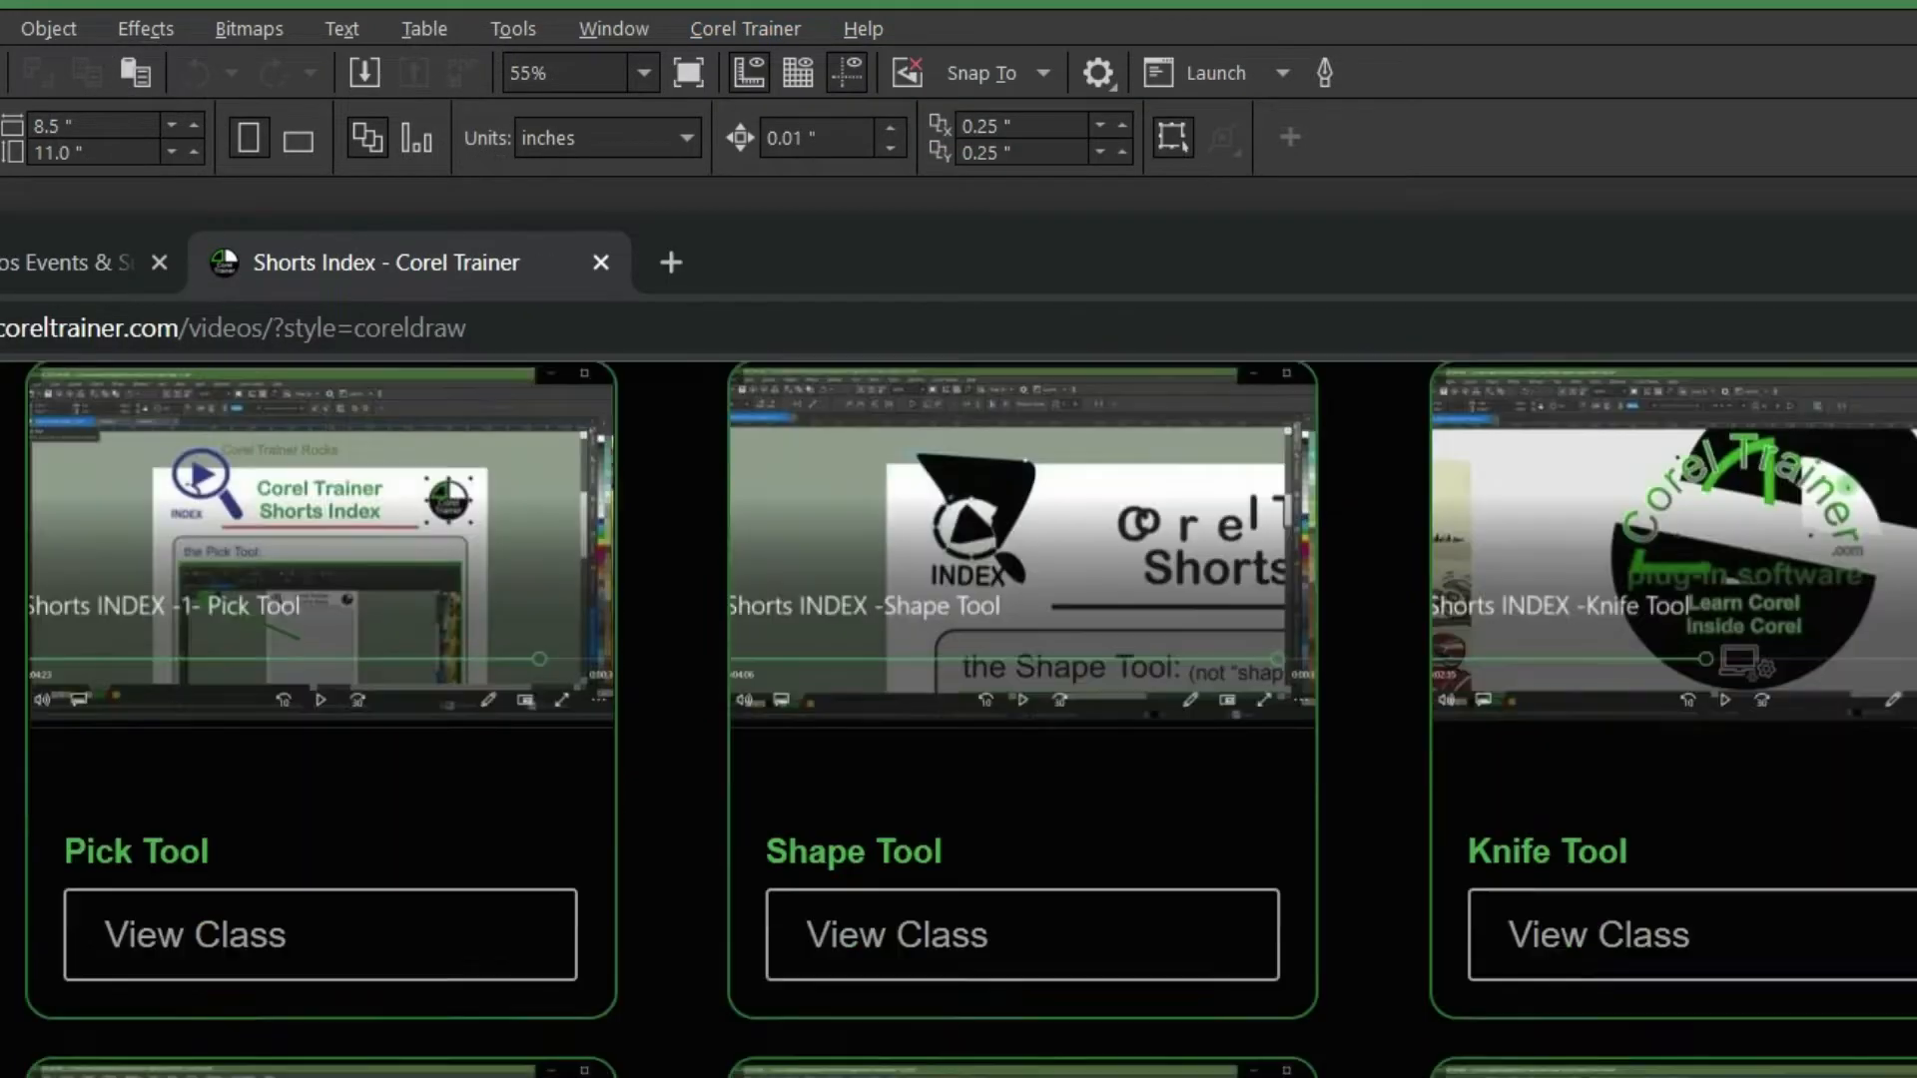
{"action": "scroll", "scroll_direction": "down", "scroll_amount": 3}
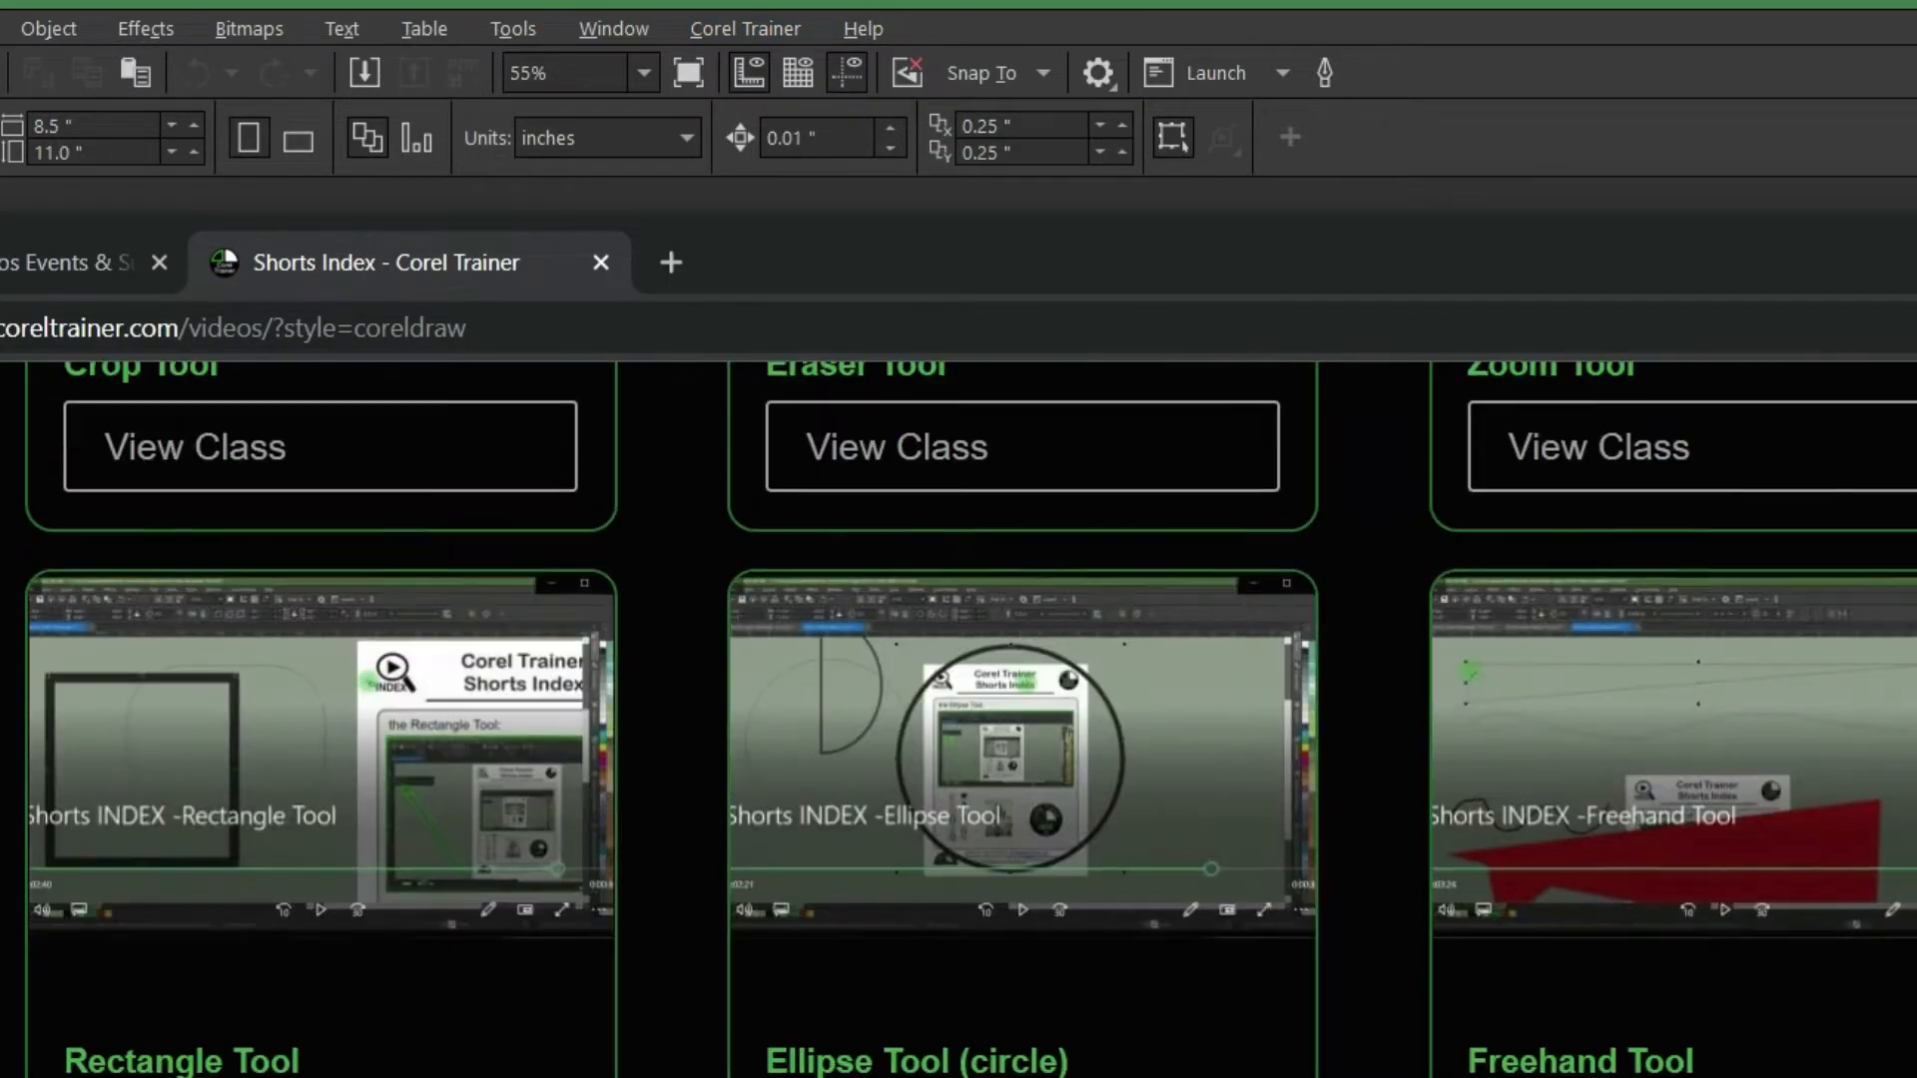
{"action": "scroll", "scroll_direction": "down", "scroll_amount": 3}
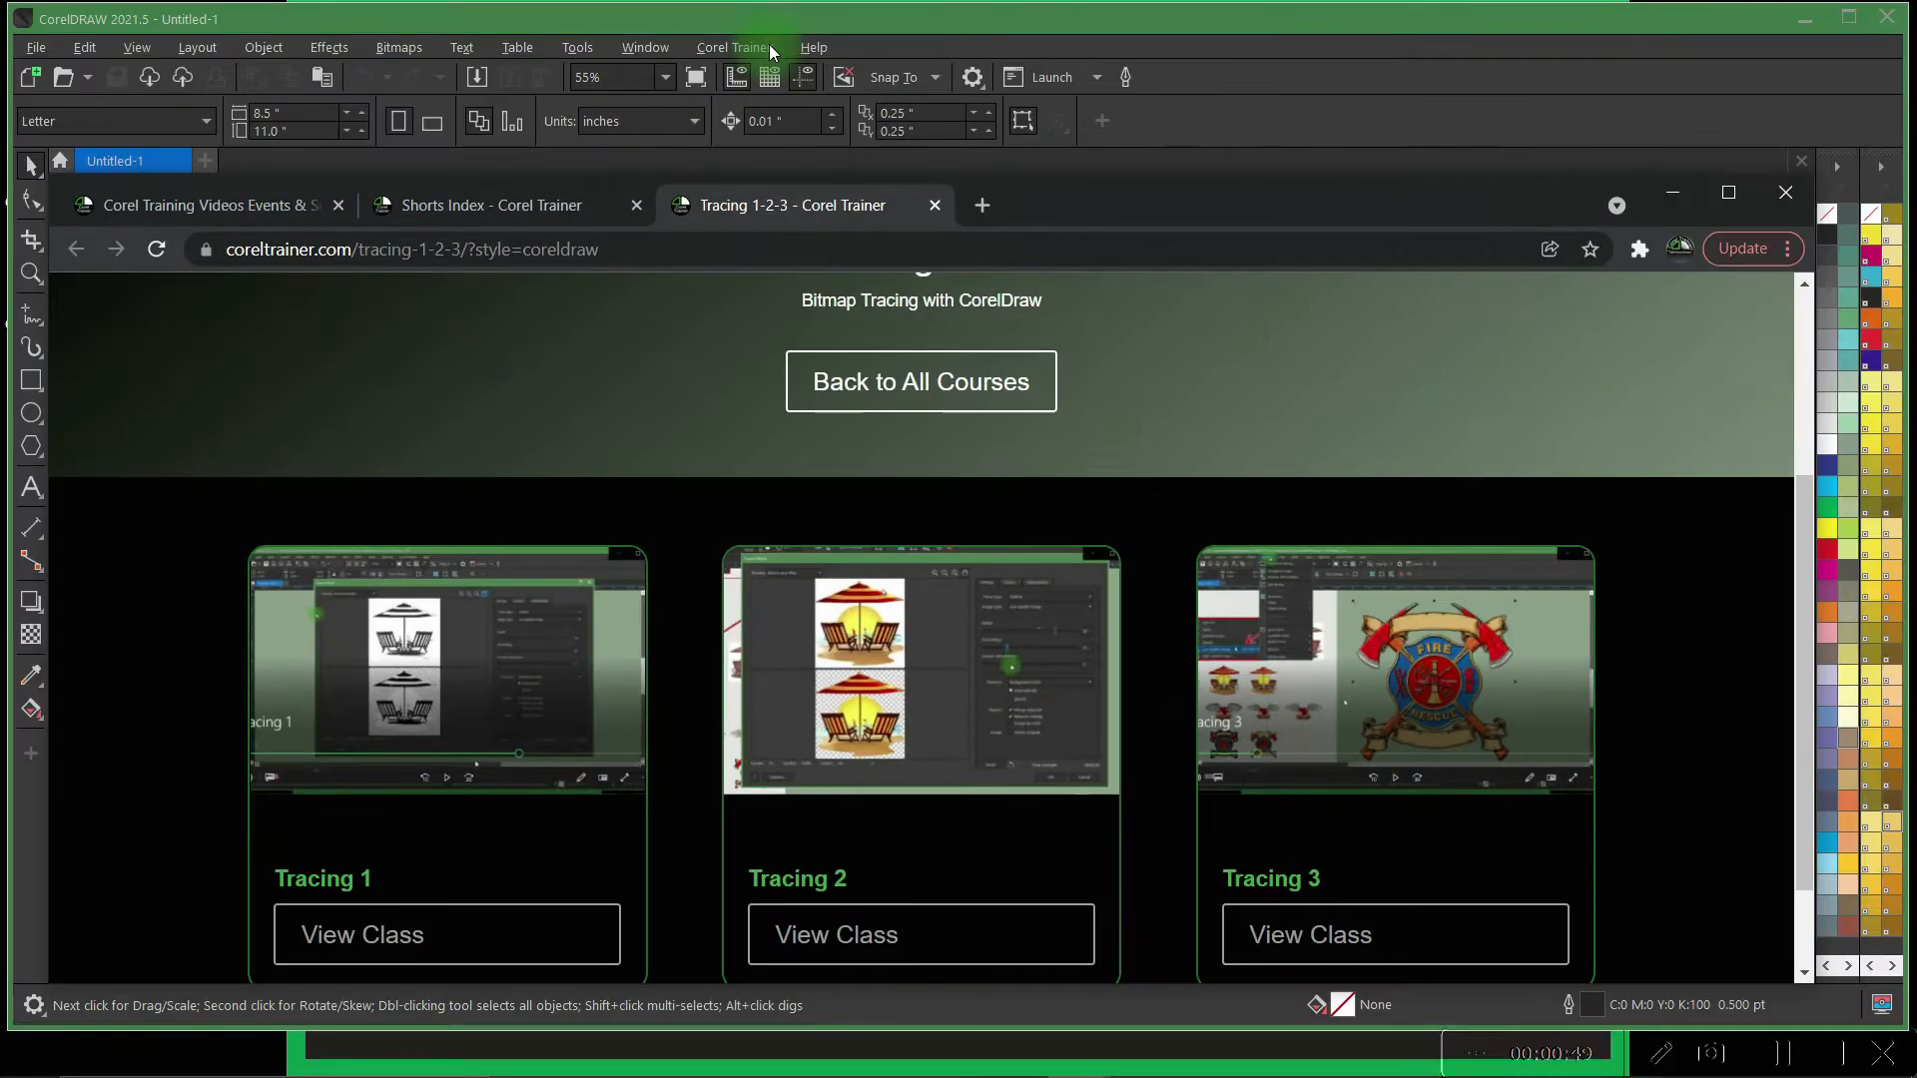
Step: Open Live Courses, run a SmART Search for 'viking' clip art, and view the member contact form
{"action": "left_click", "coordinate": [733, 46]}
{"action": "type", "text": "V"}
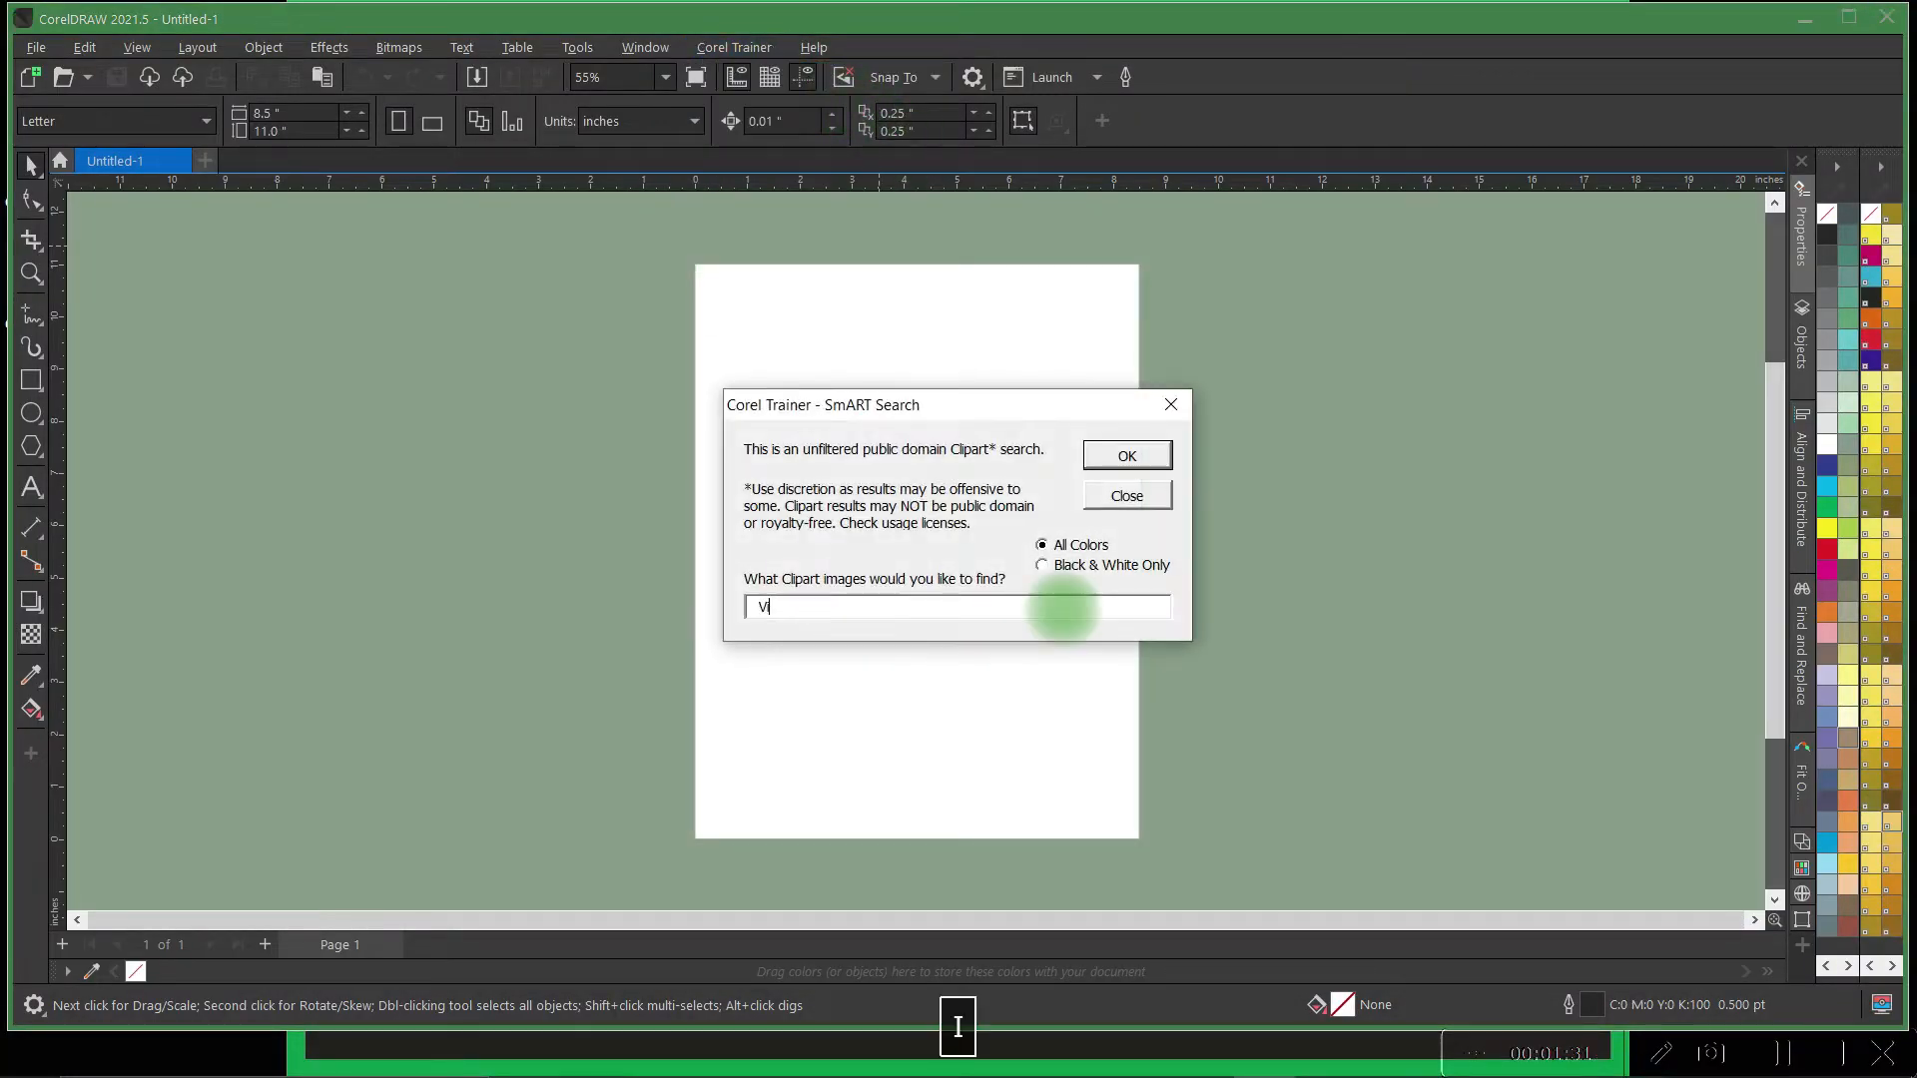
{"action": "left_click", "coordinate": [1127, 456]}
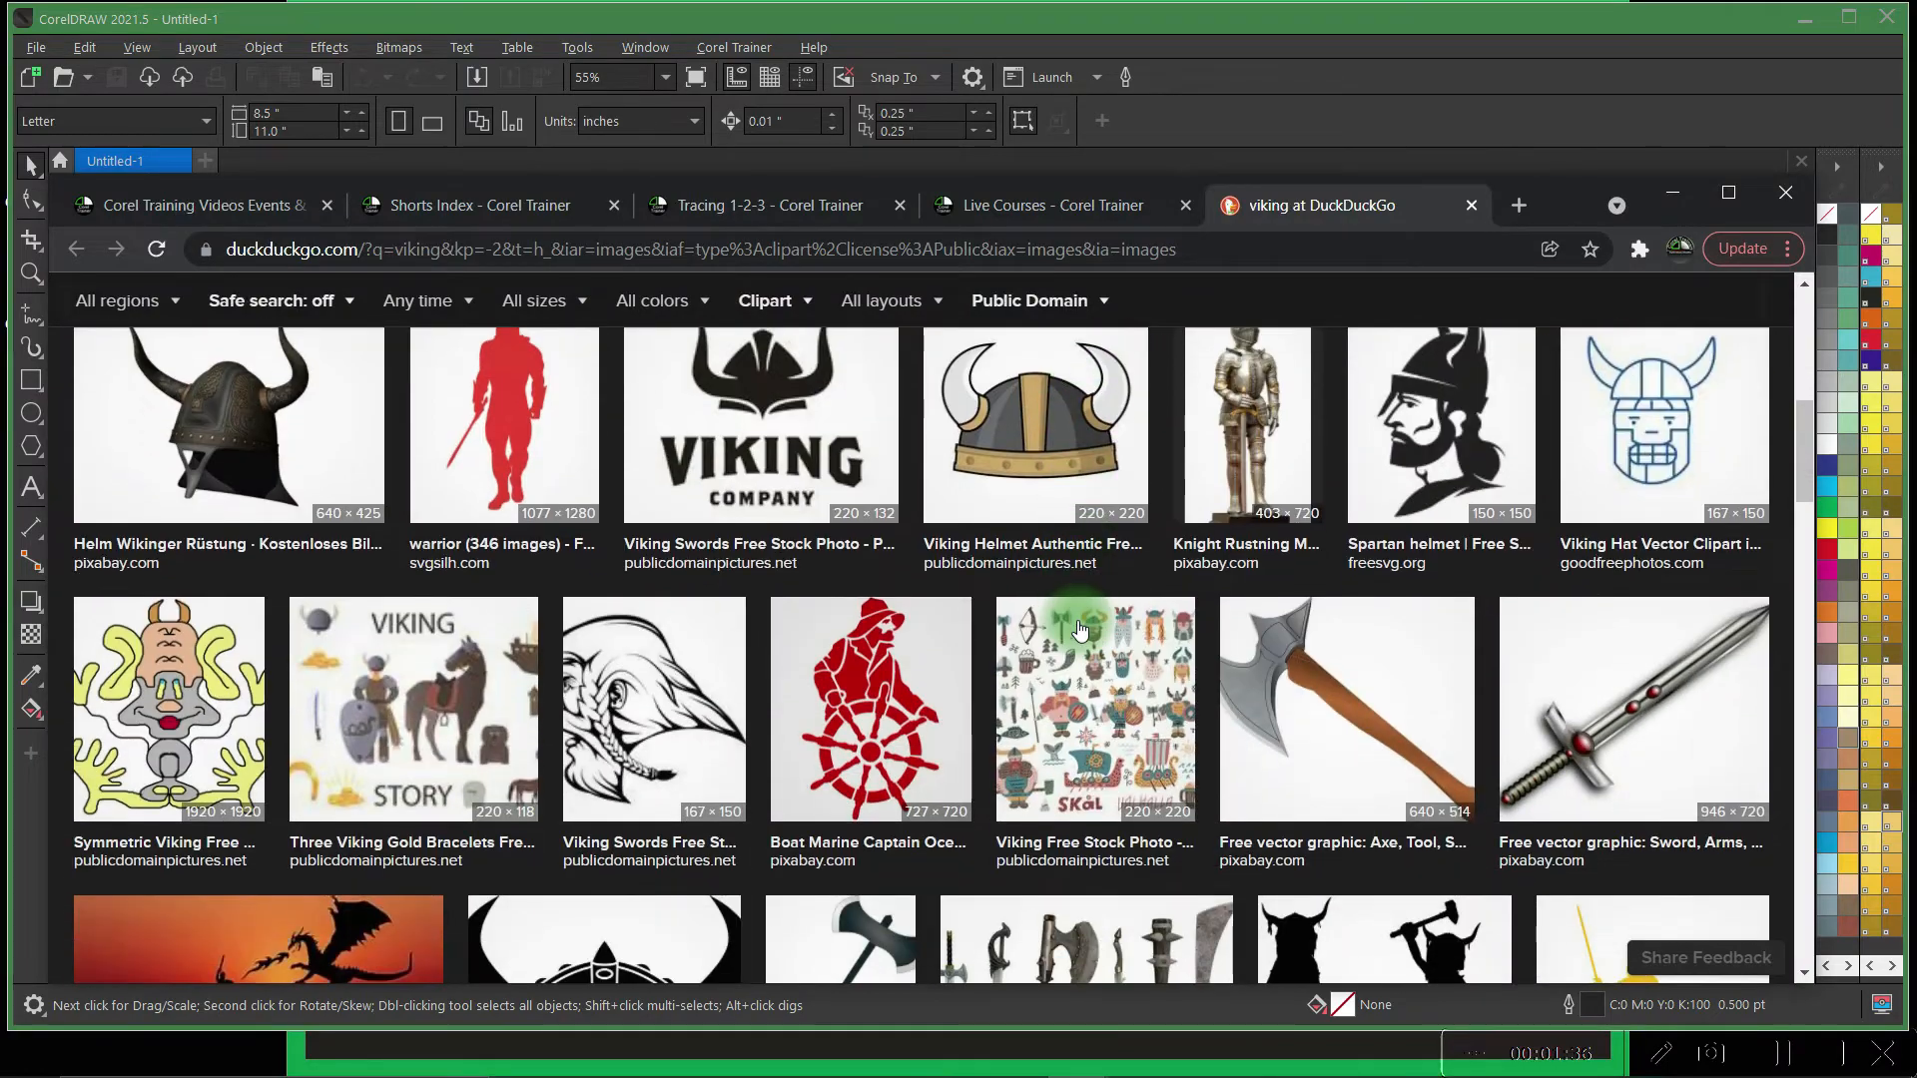
{"action": "left_click", "coordinate": [734, 47]}
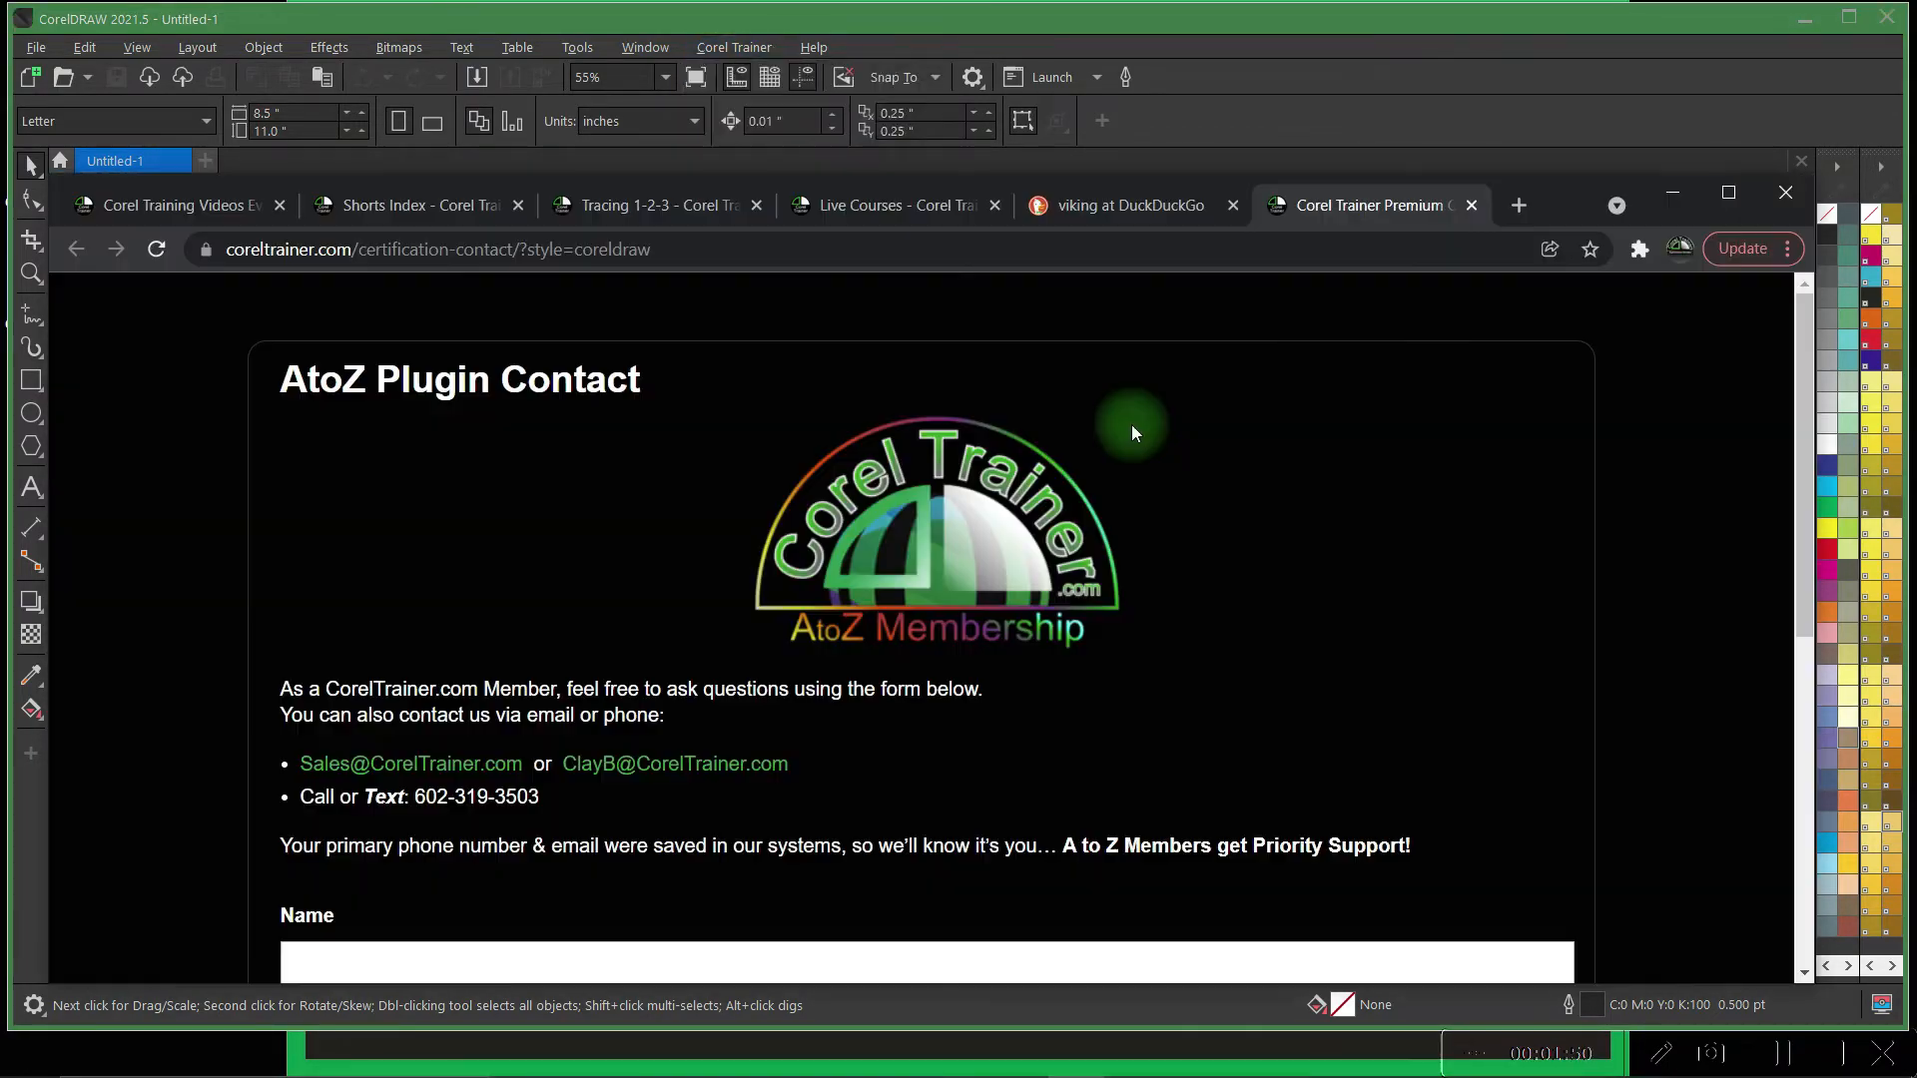
{"action": "scroll", "scroll_direction": "down", "scroll_amount": 3}
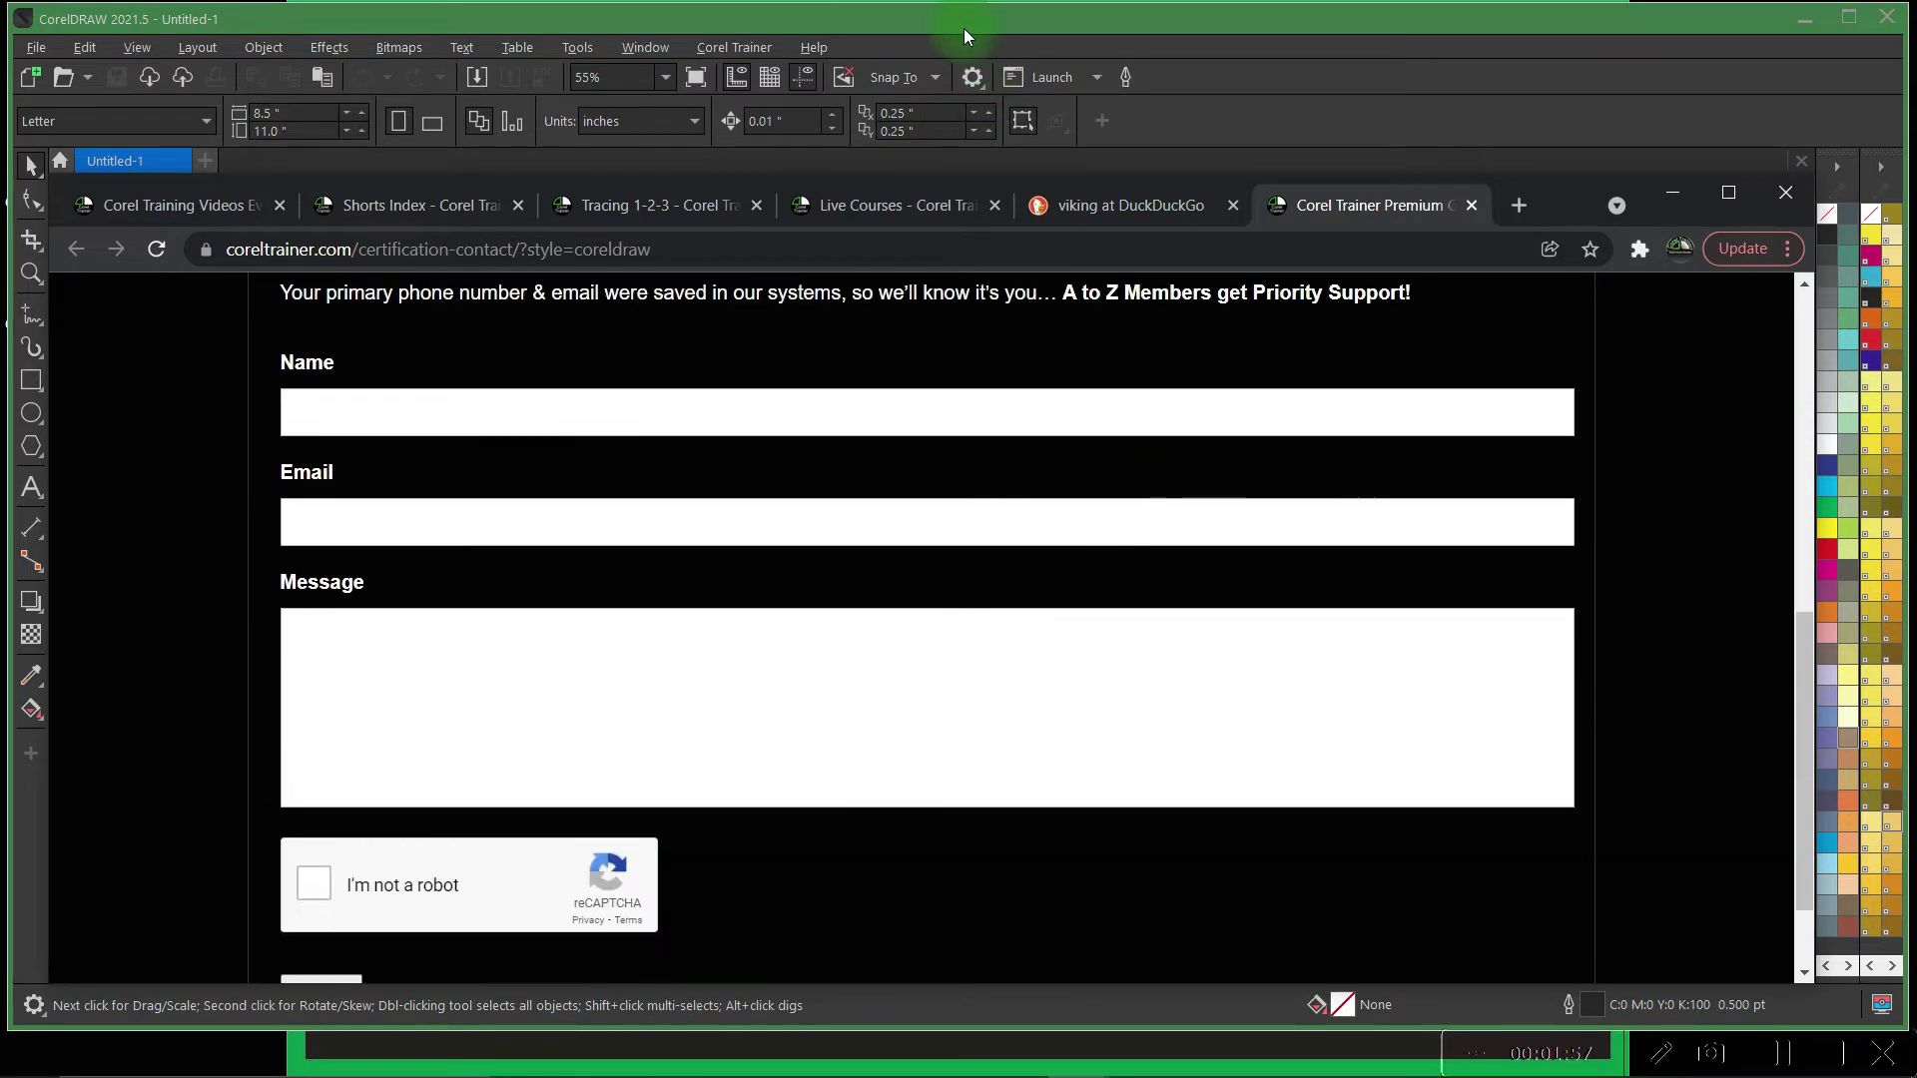
{"action": "left_click", "coordinate": [734, 47]}
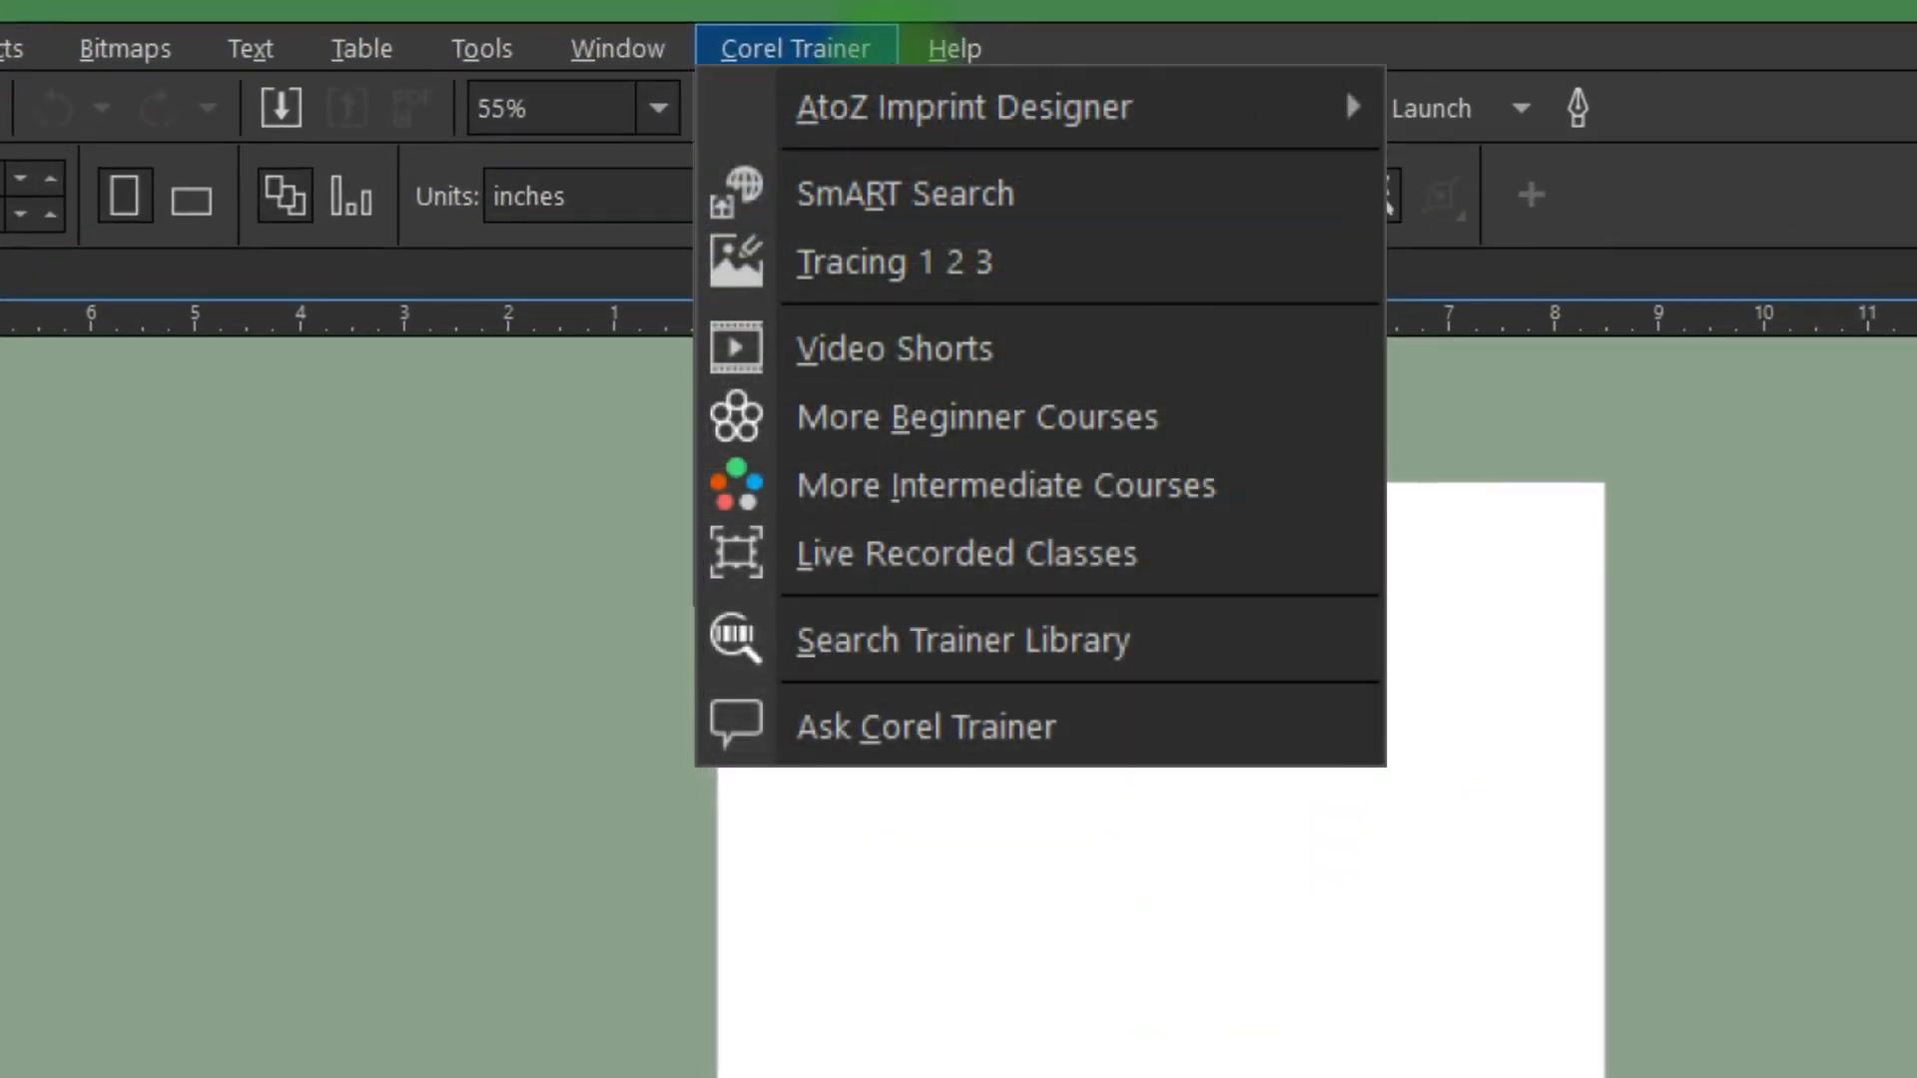